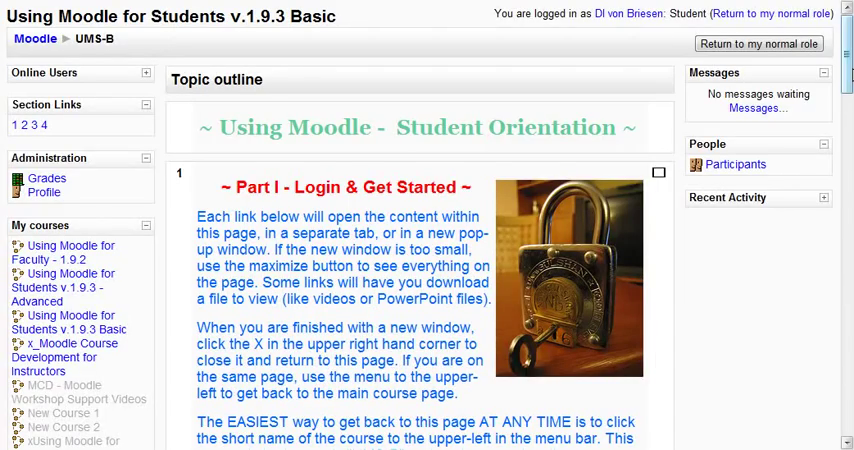
{"action": "scroll", "scroll_direction": "down", "scroll_amount": 3}
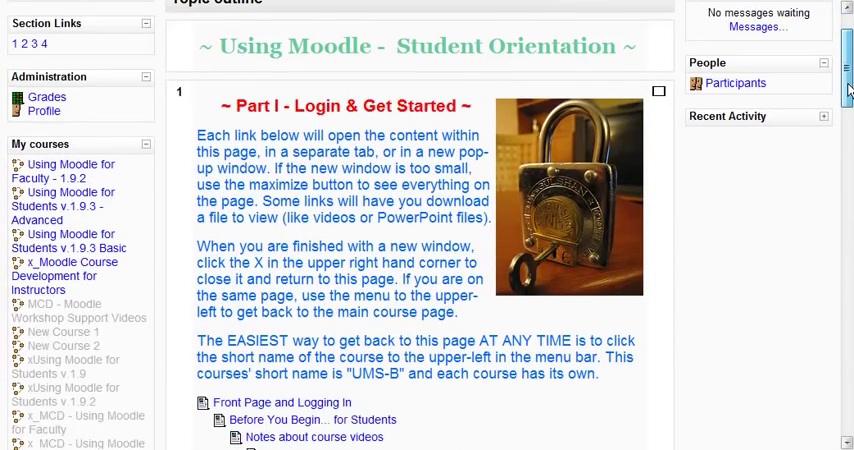
{"action": "scroll", "scroll_direction": "down", "scroll_amount": 3}
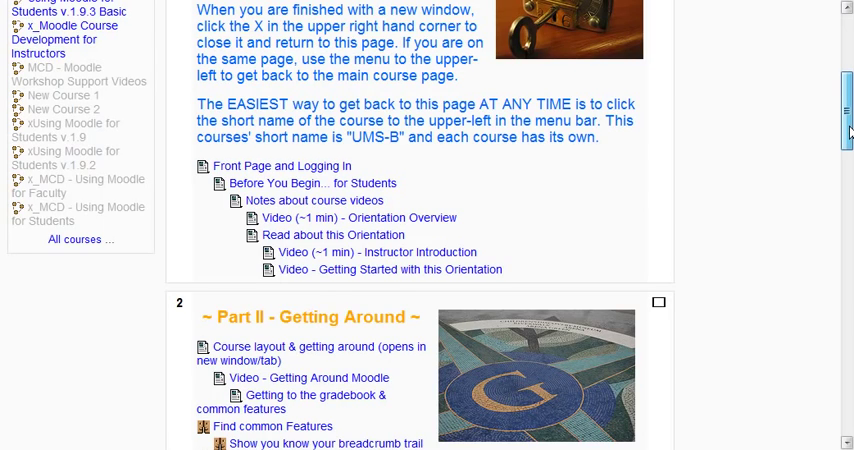
{"action": "scroll", "scroll_direction": "down", "scroll_amount": 3}
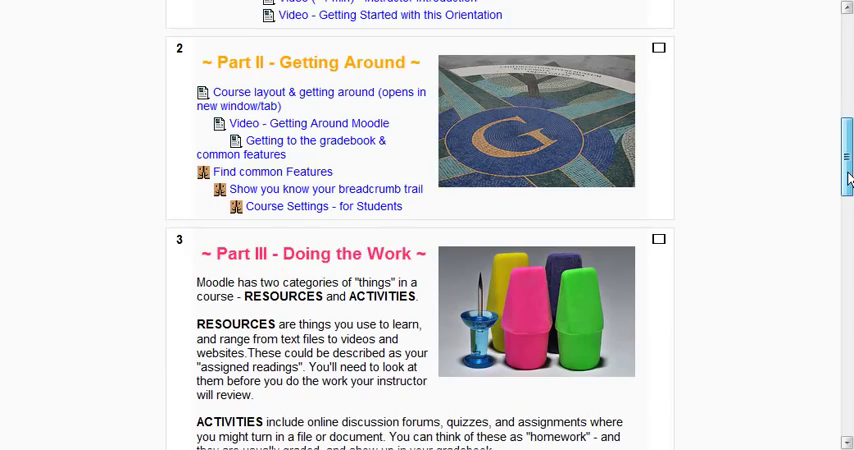
{"action": "scroll", "scroll_direction": "down", "scroll_amount": 3}
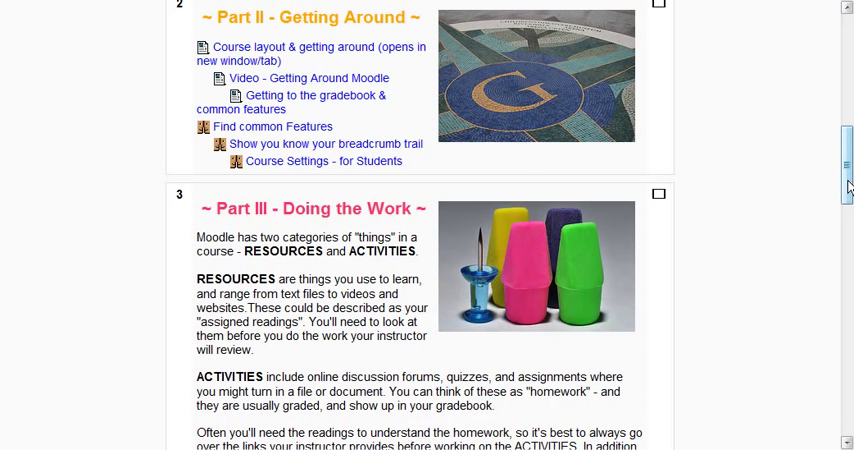
{"action": "scroll", "scroll_direction": "down", "scroll_amount": 3}
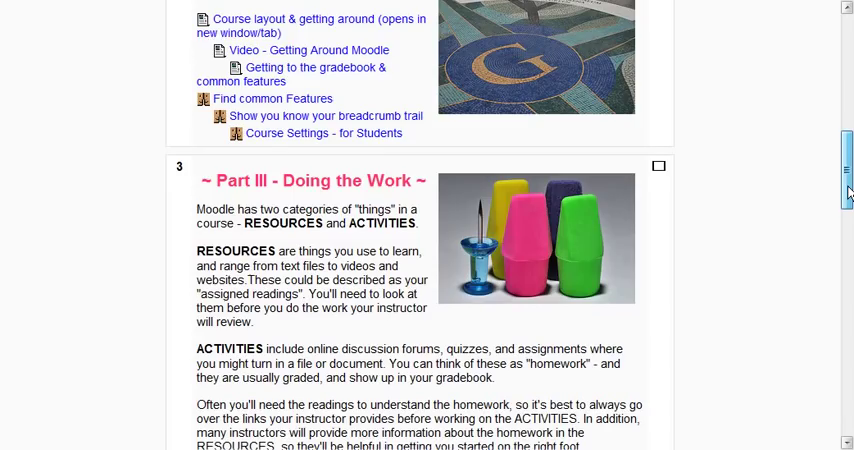
{"action": "scroll", "scroll_direction": "down", "scroll_amount": 3}
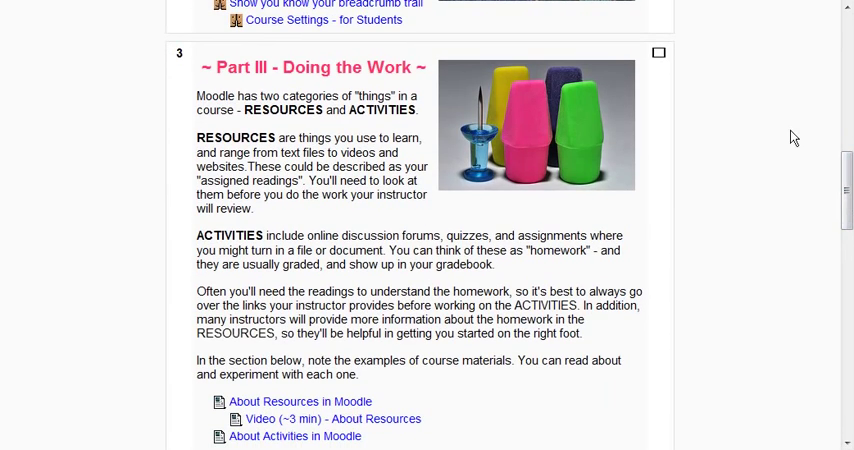
{"action": "mouse_move", "coordinate": [214, 71]}
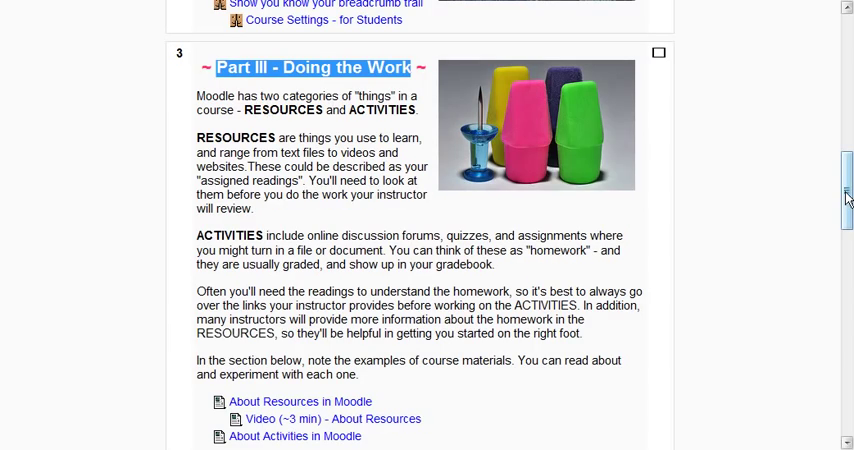
{"action": "scroll", "scroll_direction": "down", "scroll_amount": 3}
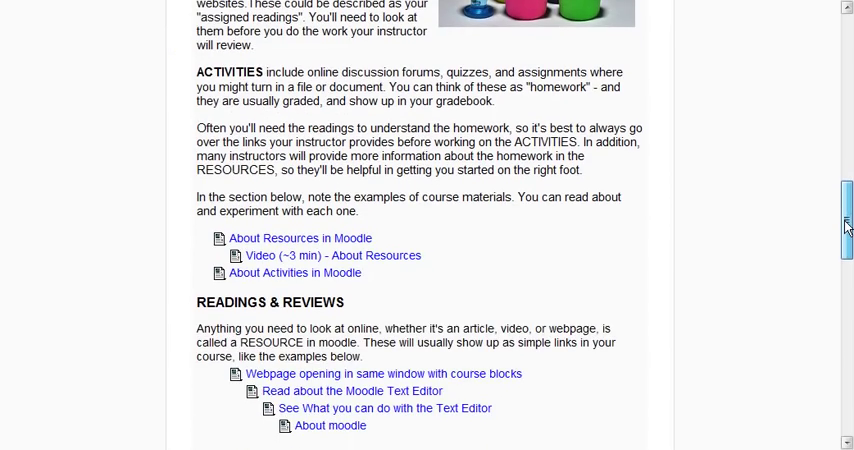
{"action": "scroll", "scroll_direction": "down", "scroll_amount": 3}
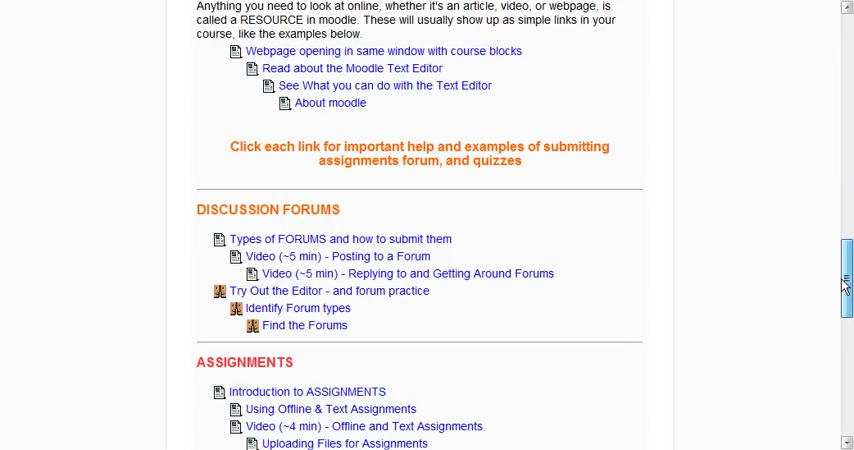
{"action": "scroll", "scroll_direction": "down", "scroll_amount": 3}
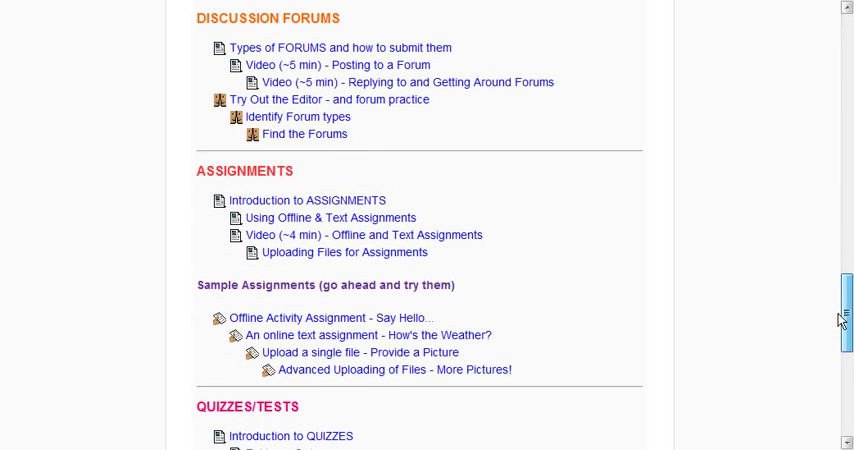
{"action": "scroll", "scroll_direction": "down", "scroll_amount": 3}
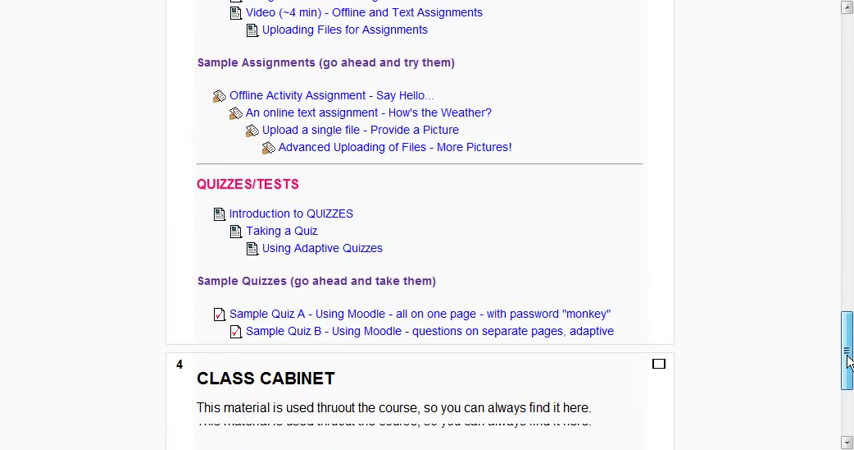
{"action": "scroll", "scroll_direction": "down", "scroll_amount": 3}
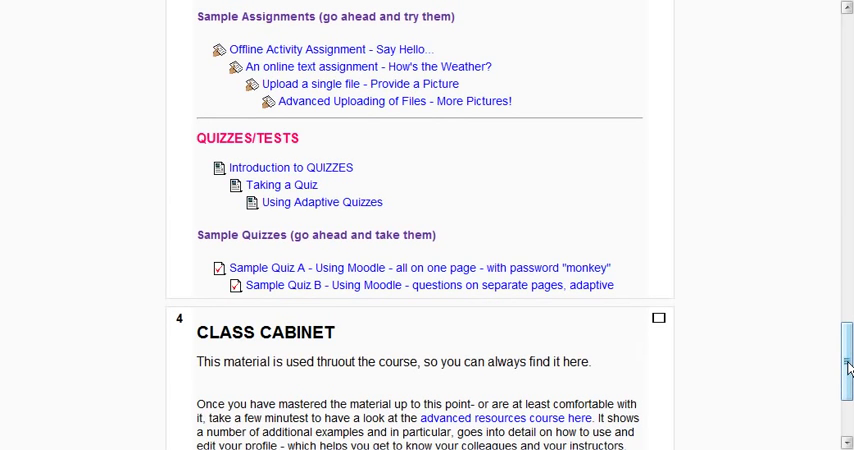